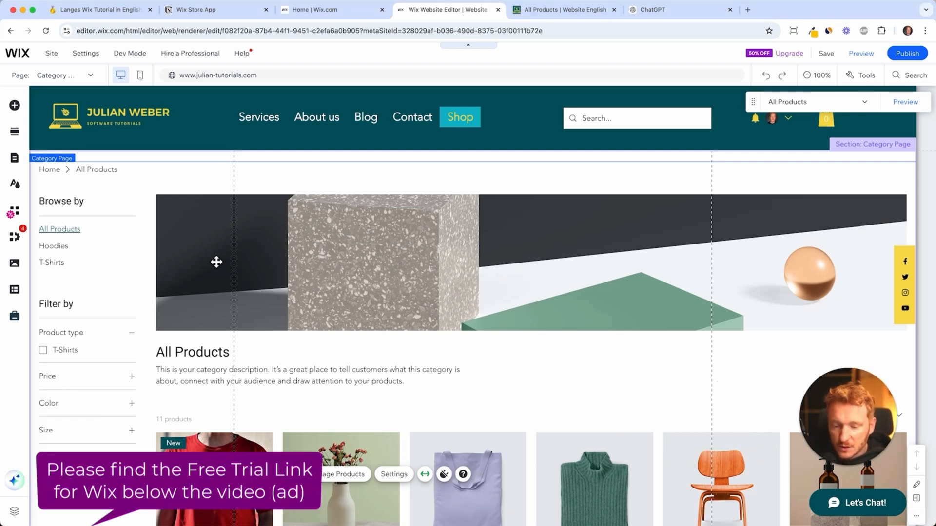
mouse_move(13, 237)
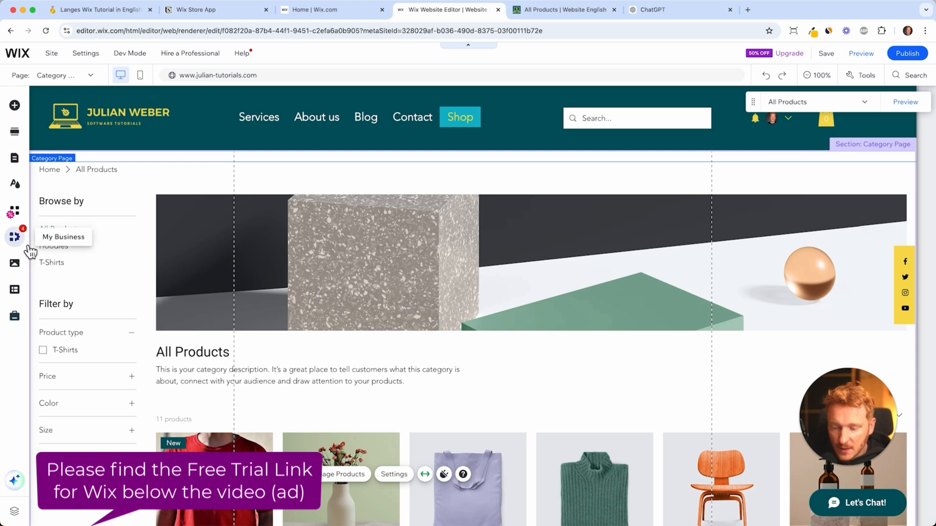
- Open the My Business panel and show Wix Stores' start-selling checklist
left_click(13, 237)
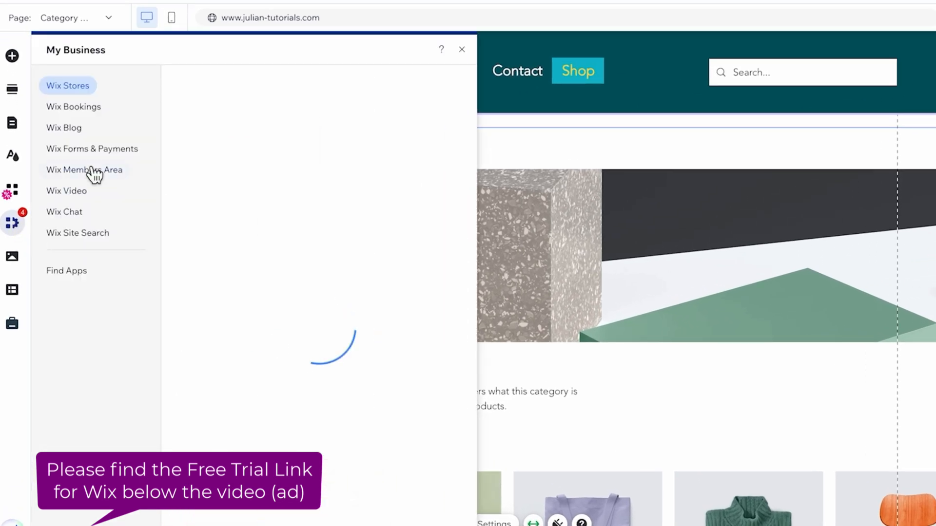
left_click(68, 85)
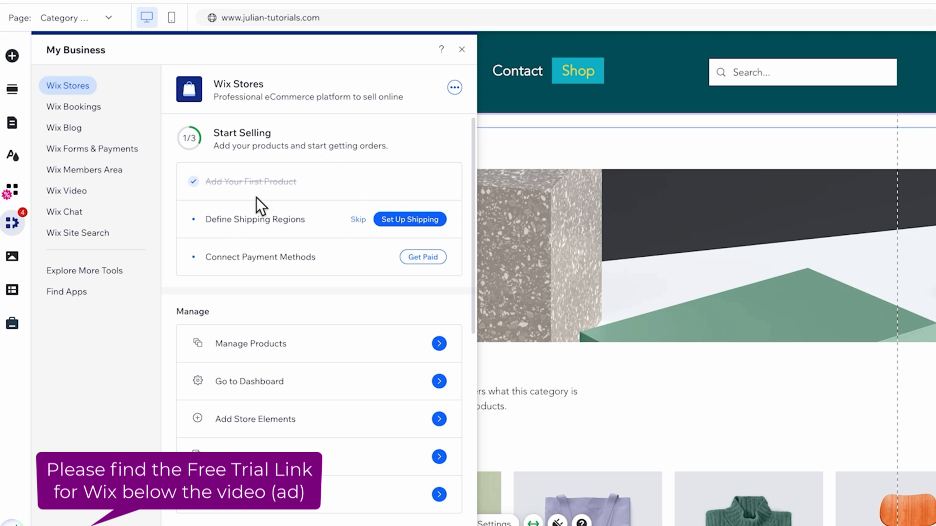
mouse_move(409, 218)
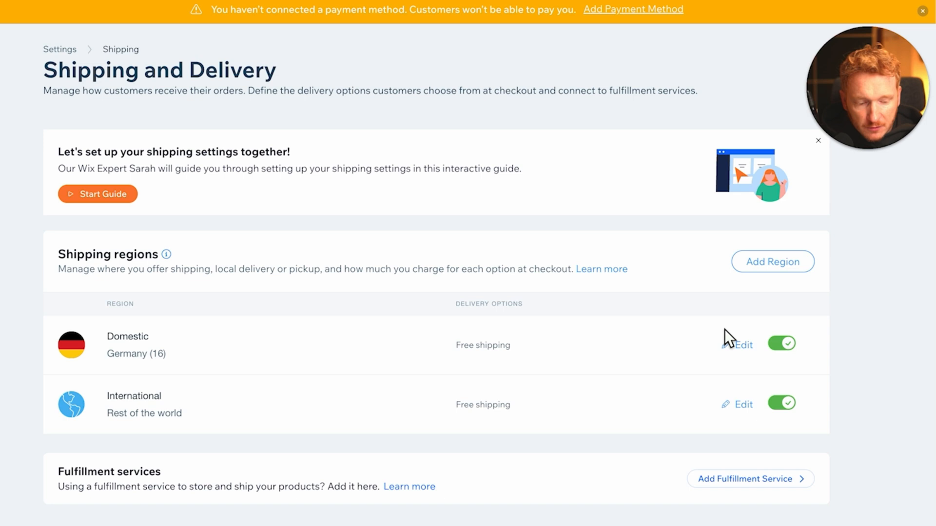
mouse_move(181, 353)
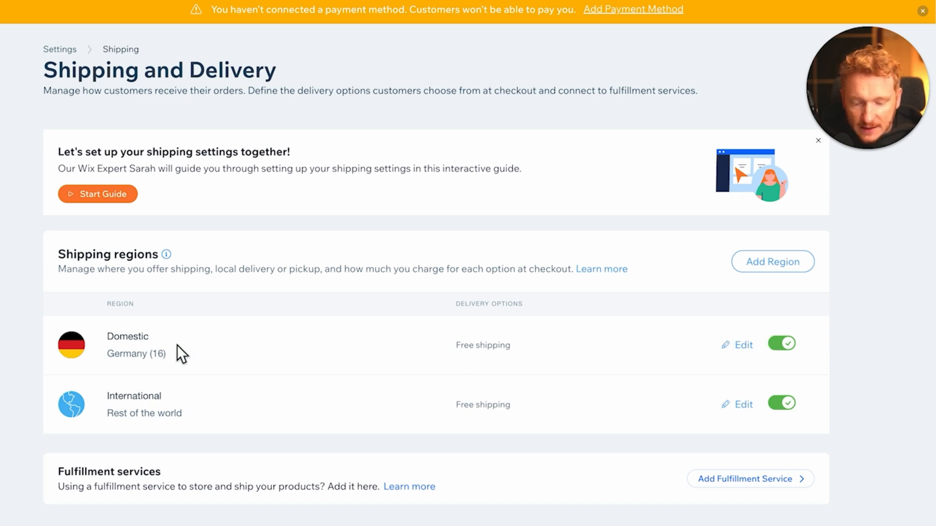
mouse_move(215, 364)
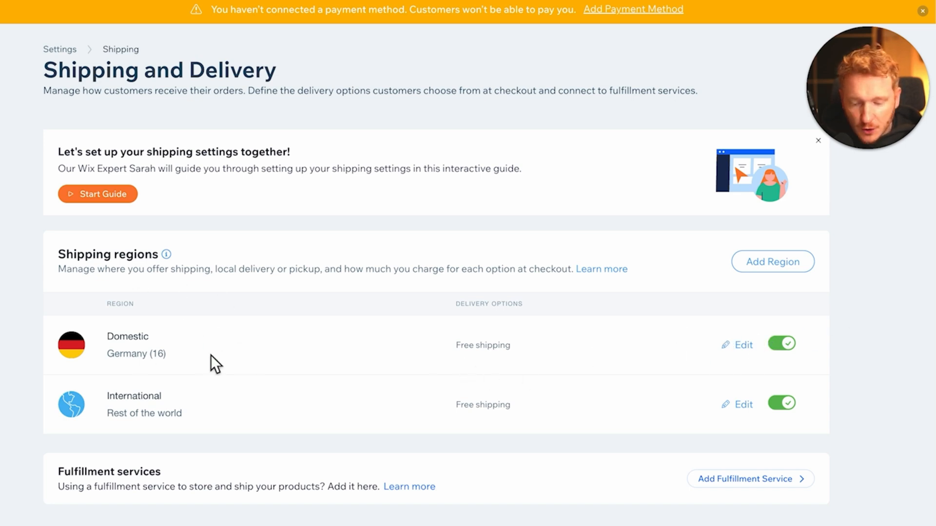
- Add a new shipping region with United States (54 states) as its destination
left_click(781, 343)
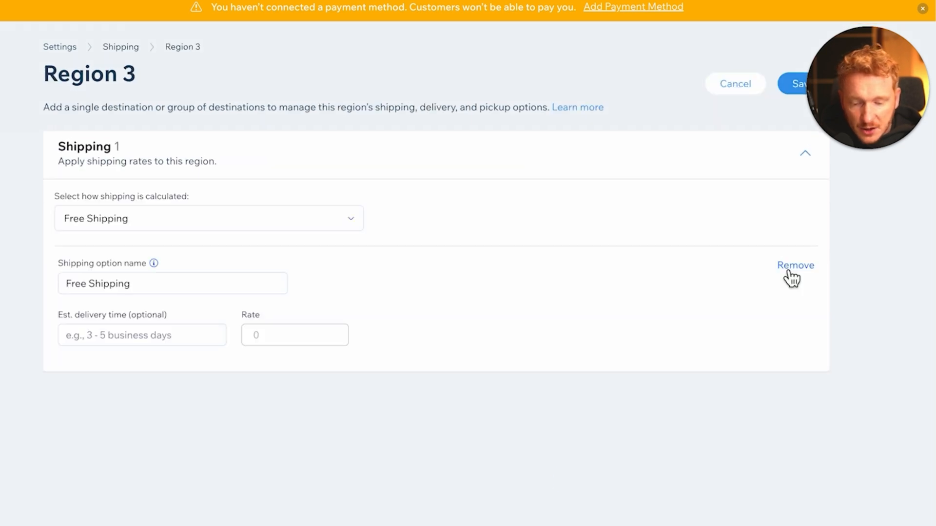
type("unit")
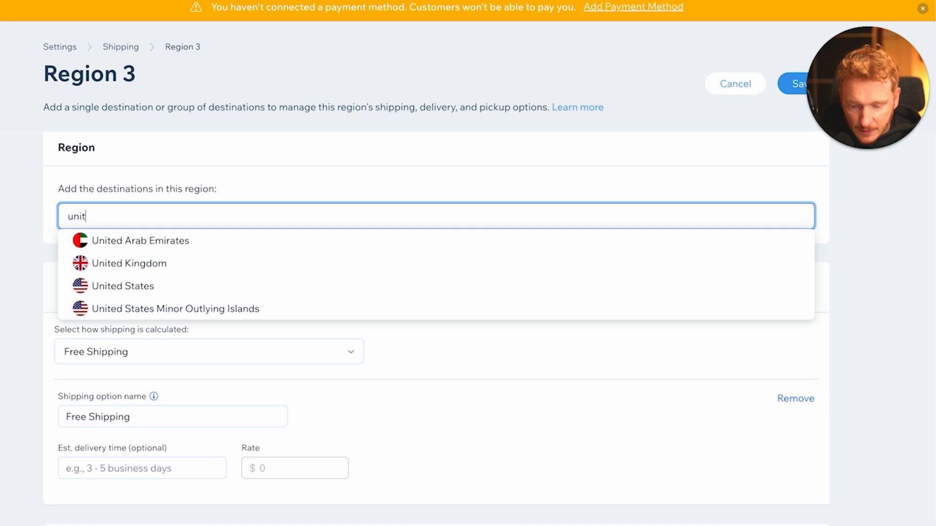
left_click(127, 285)
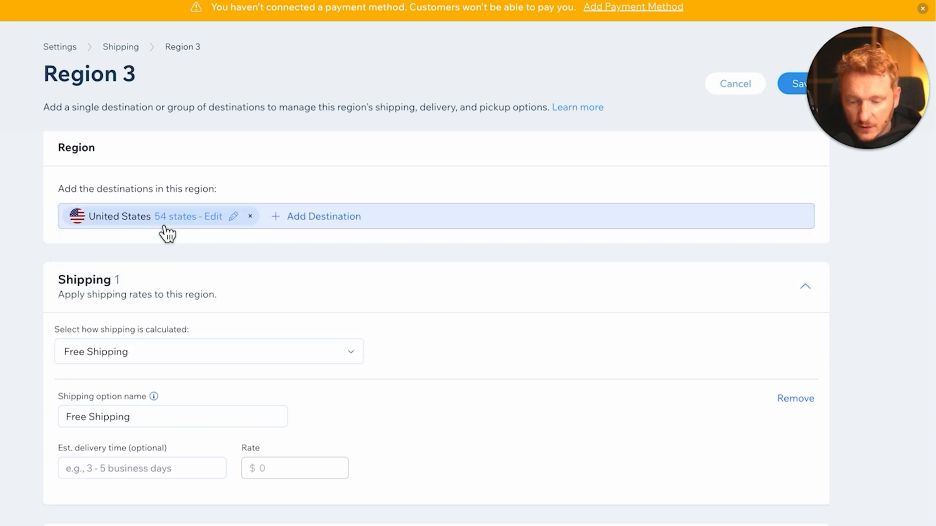
scroll("down", 3)
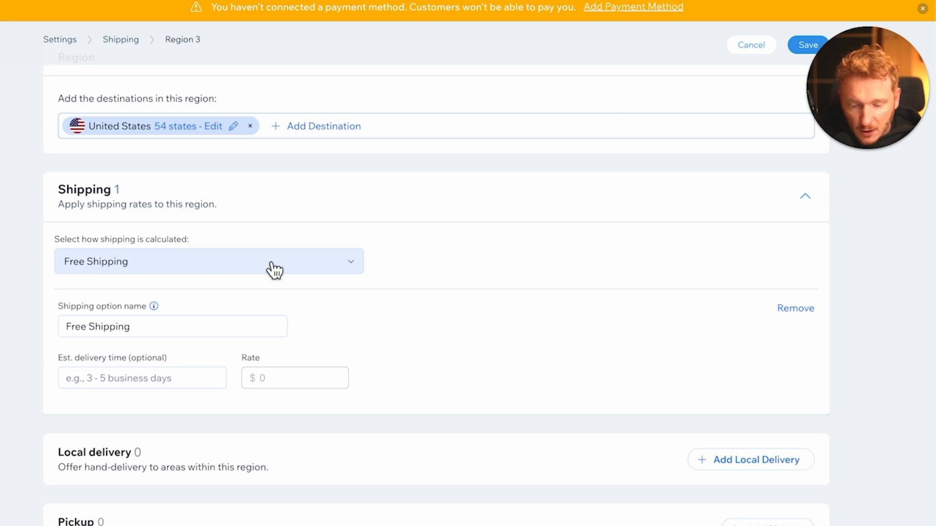
- Add flat-rate Standard Shipping at $6, 3-4 days, free over $150
left_click(208, 261)
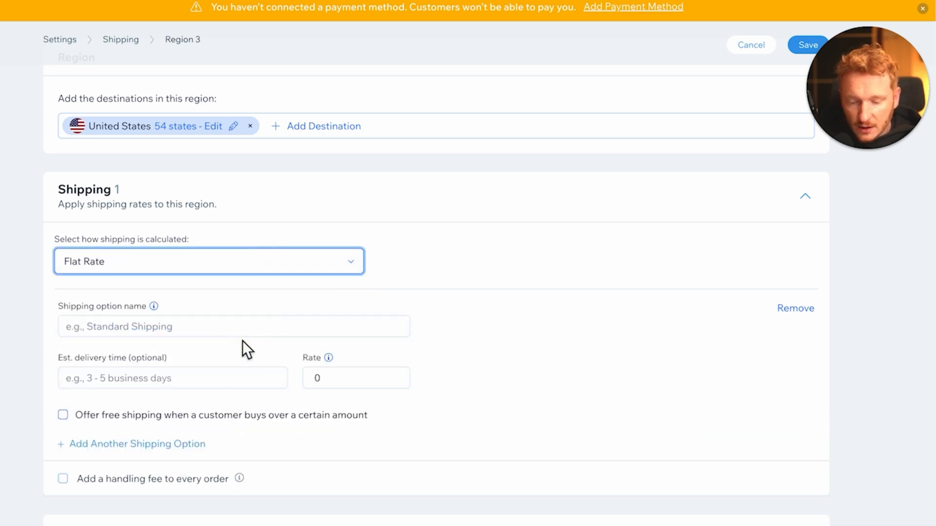
type("Sta")
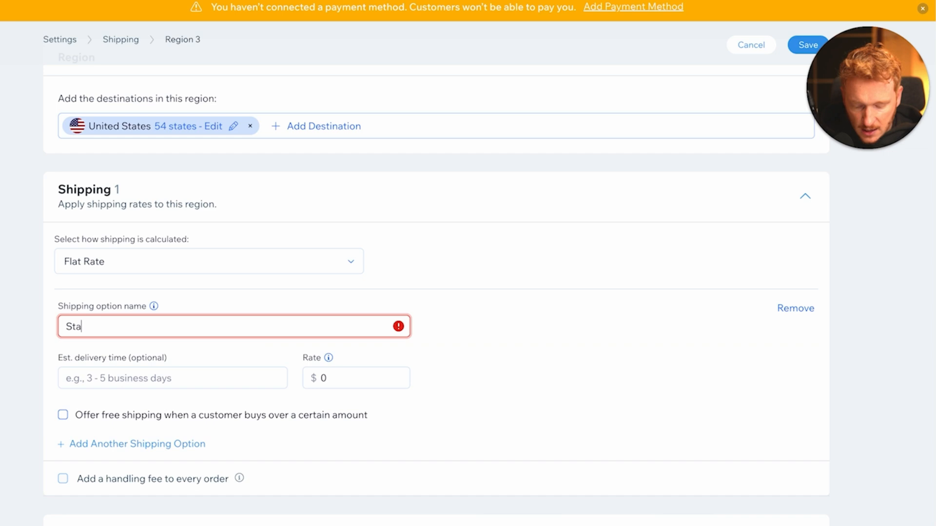
type("ndard Shipping")
left_click(356, 378)
type("6")
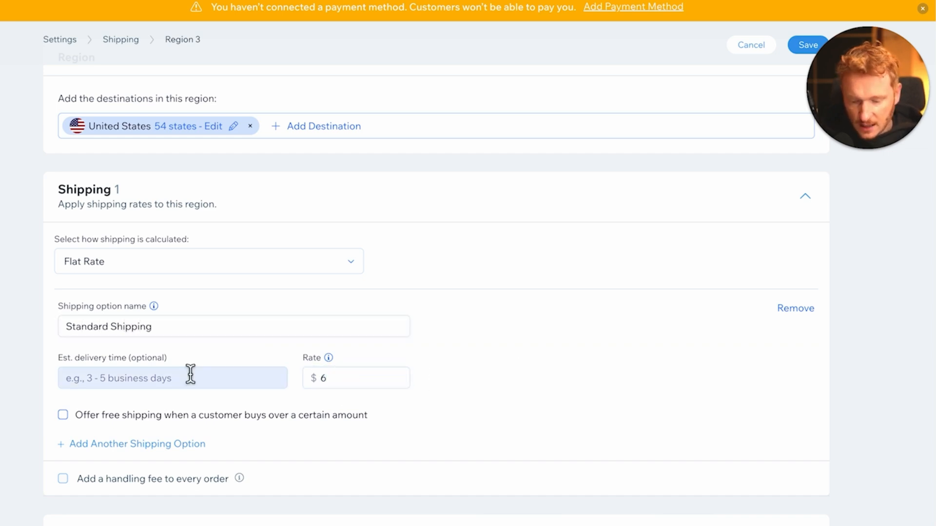
left_click(173, 378)
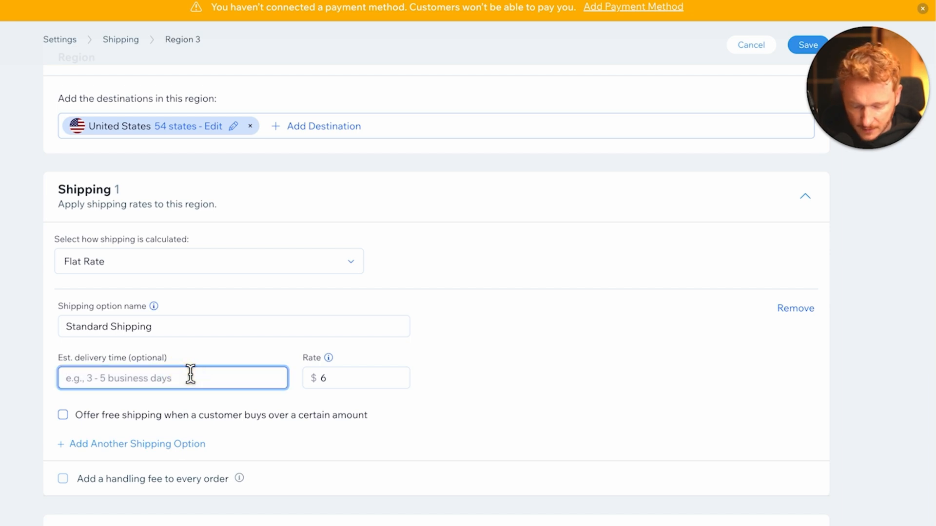
type("3-4 days")
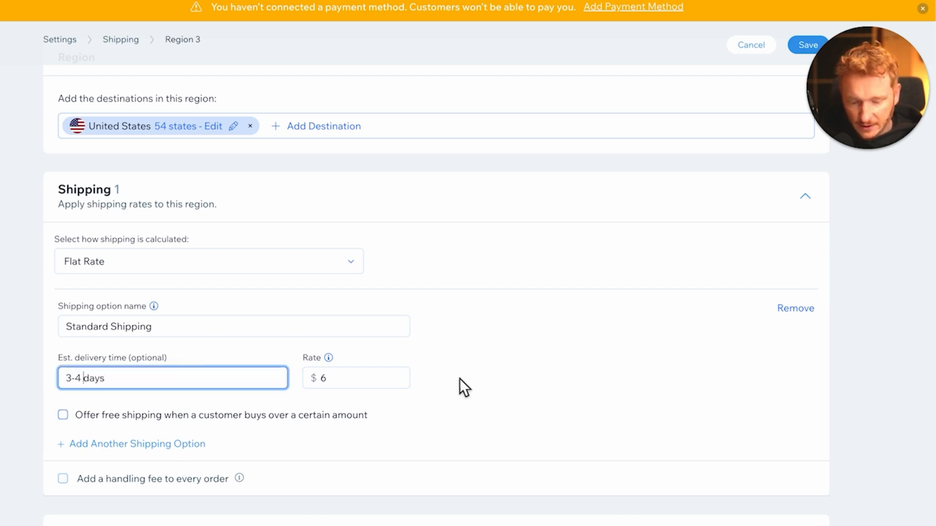
scroll("down", 3)
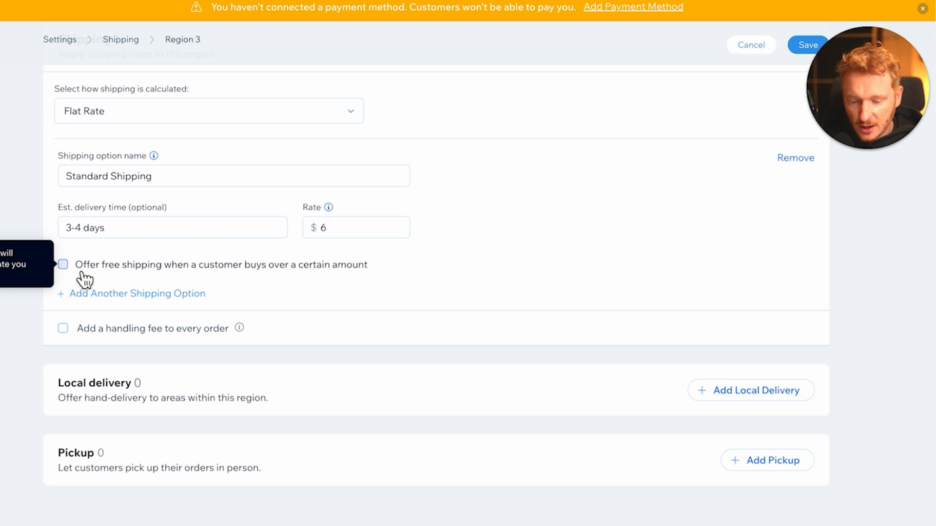
left_click(62, 264)
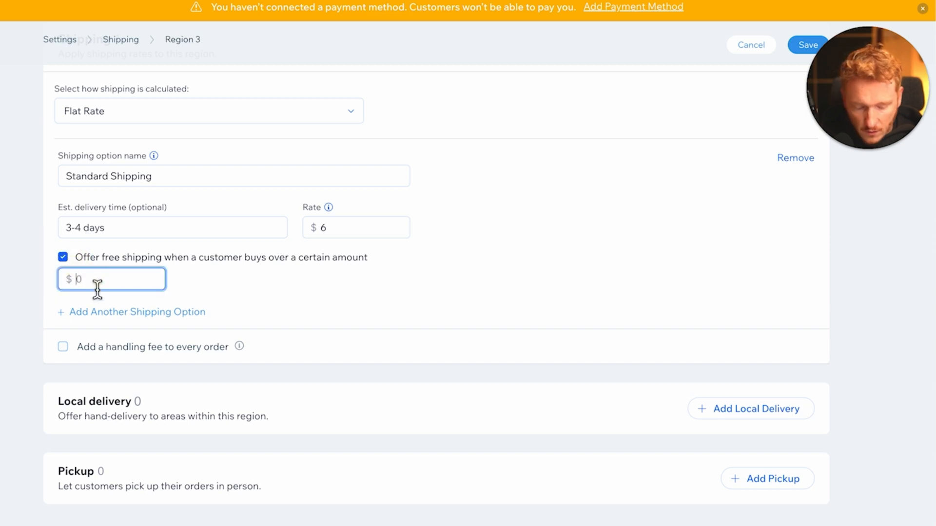
type("150")
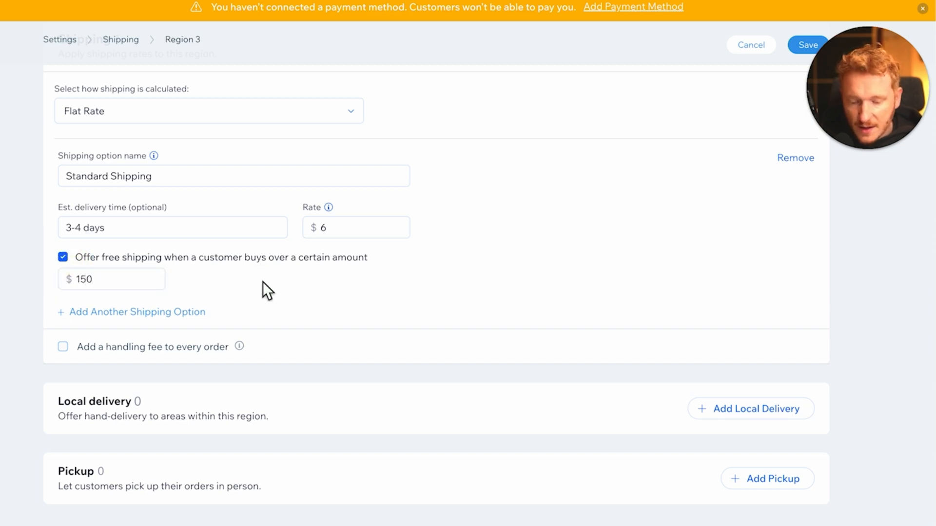
mouse_move(300, 287)
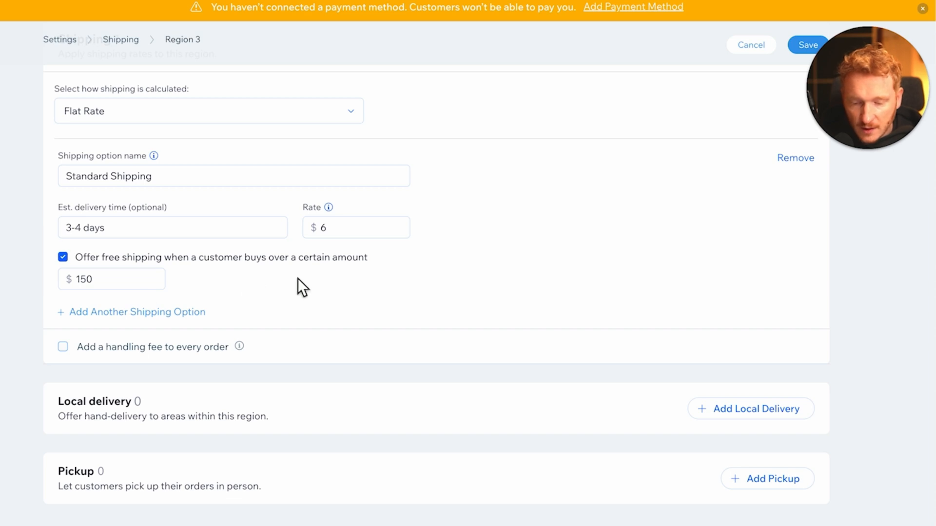
mouse_move(294, 112)
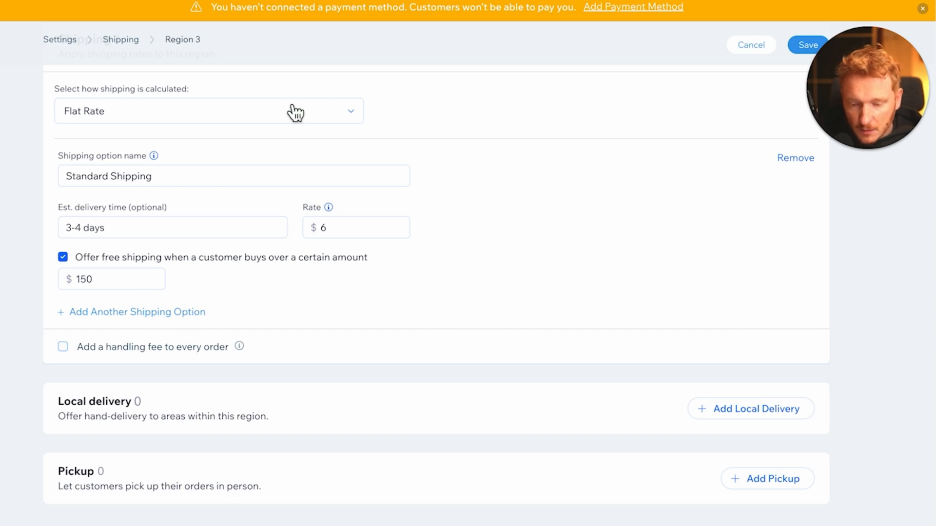
left_click(208, 111)
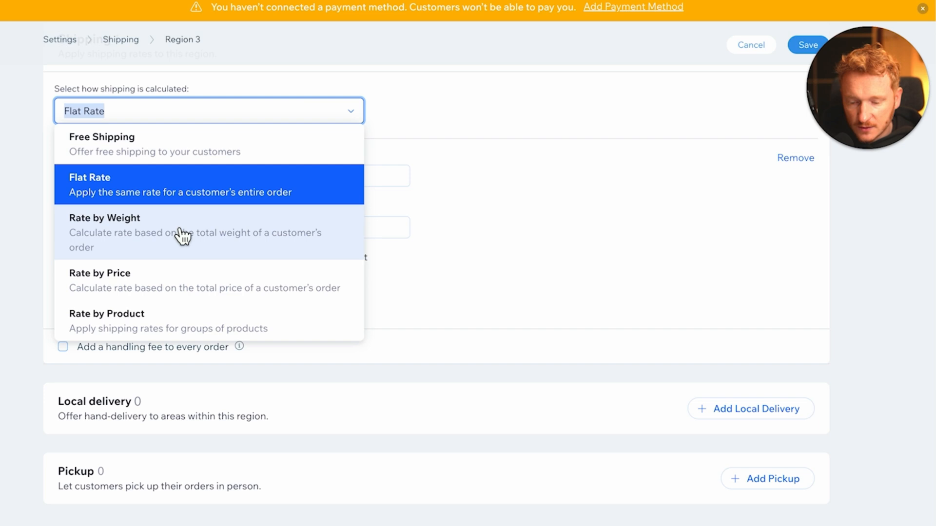
mouse_move(165, 281)
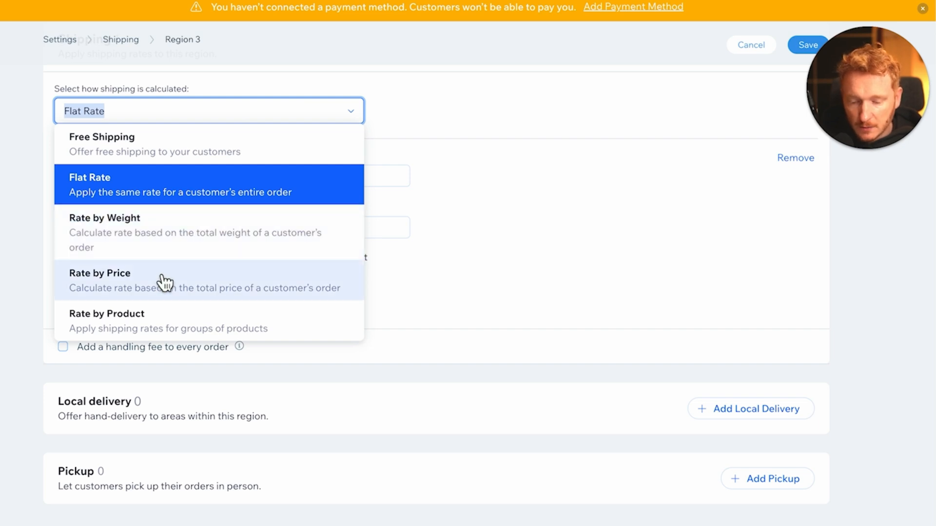
mouse_move(185, 320)
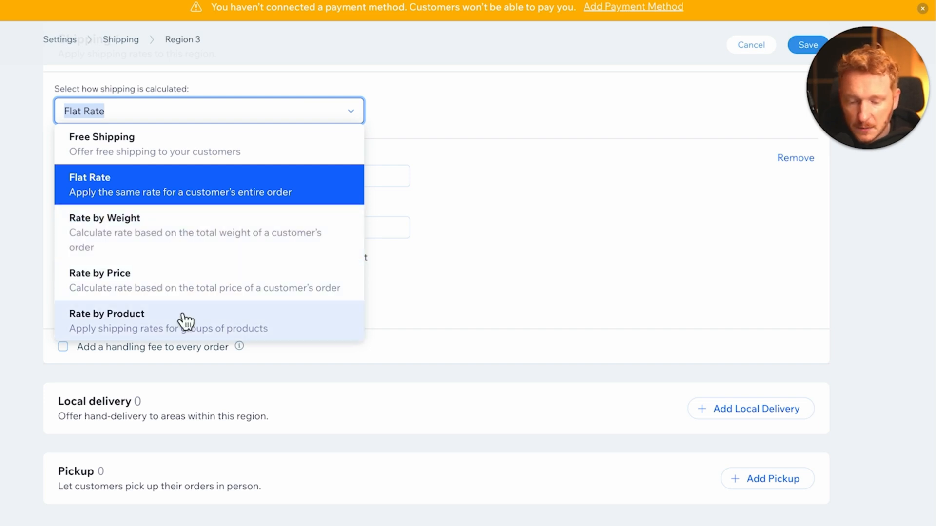
mouse_move(213, 205)
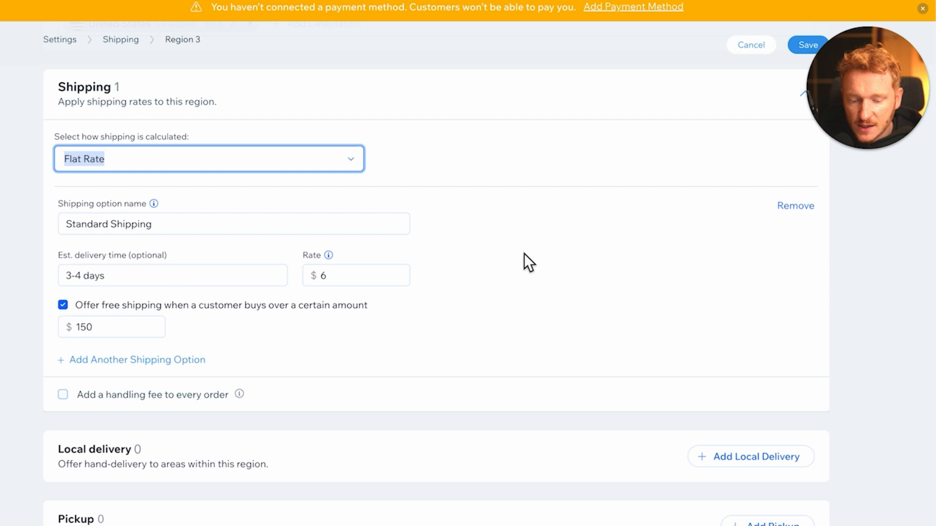
mouse_move(417, 157)
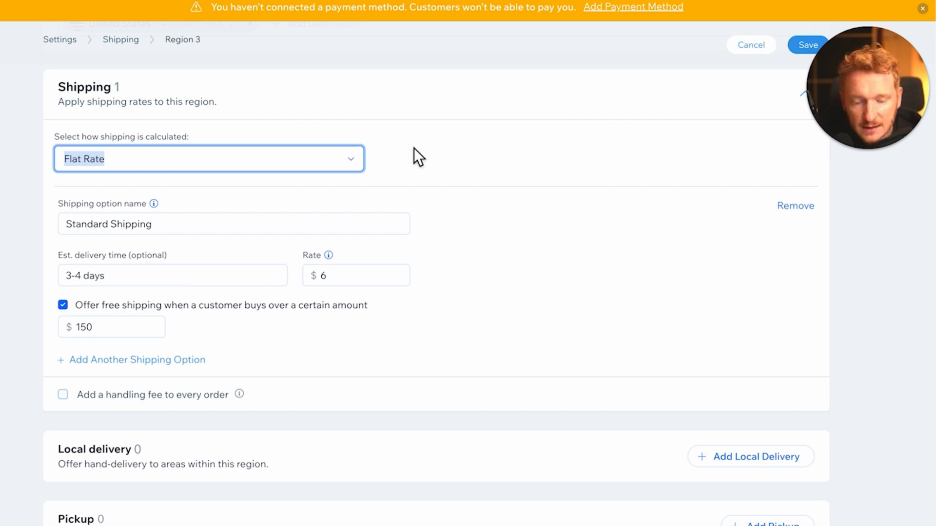
left_click(208, 158)
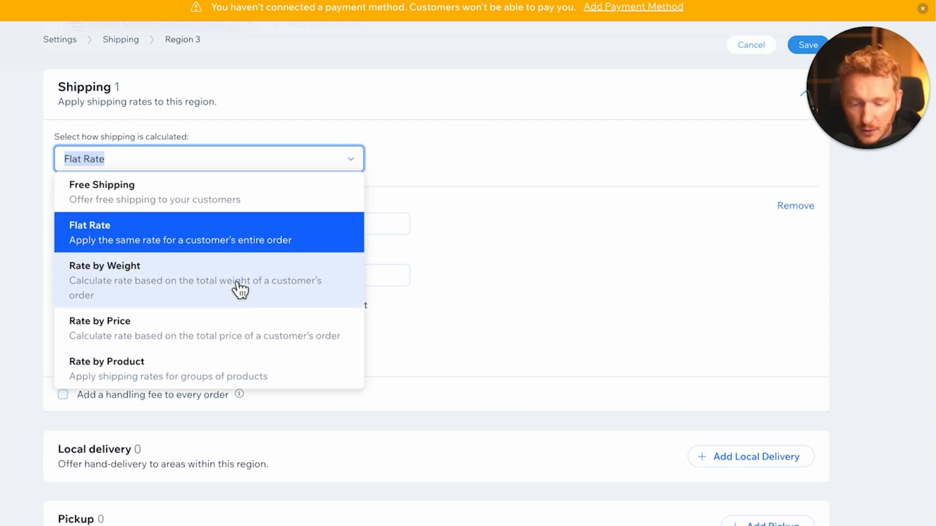
mouse_move(250, 298)
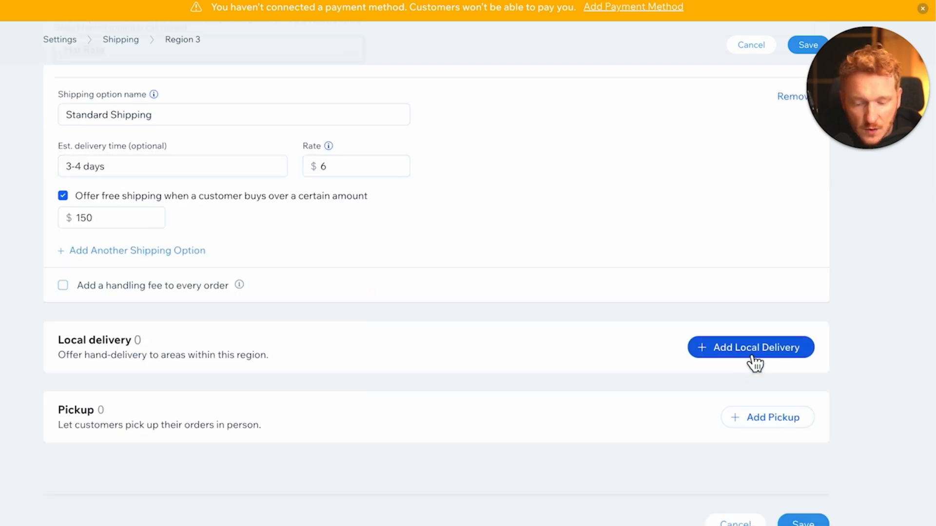
mouse_move(794, 380)
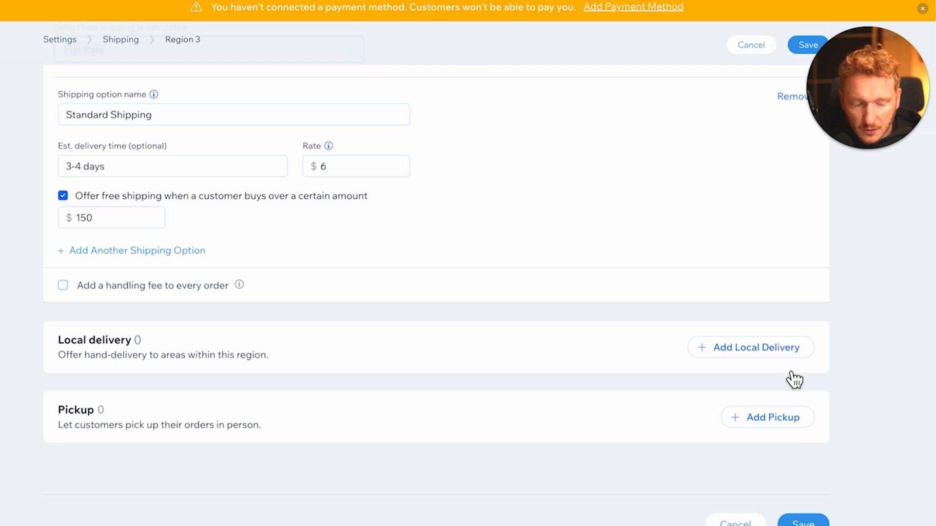
mouse_move(792, 358)
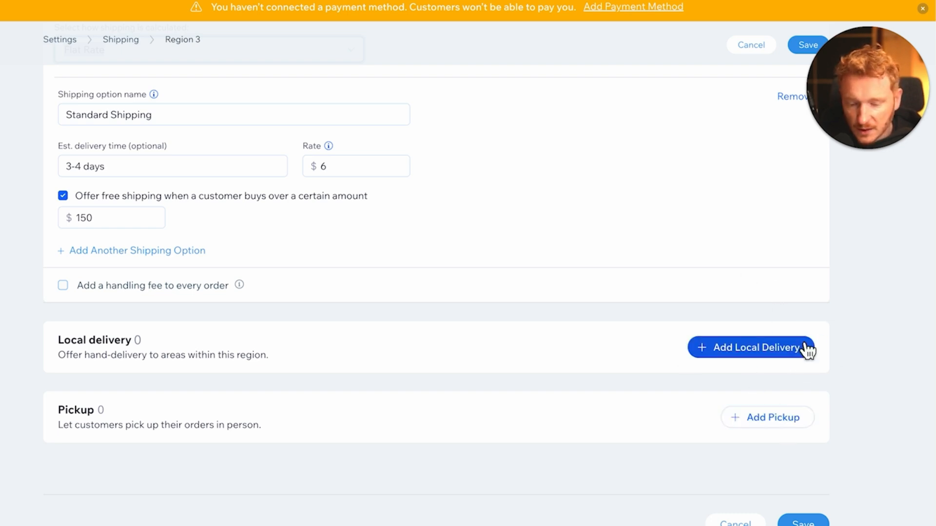
scroll("up", 3)
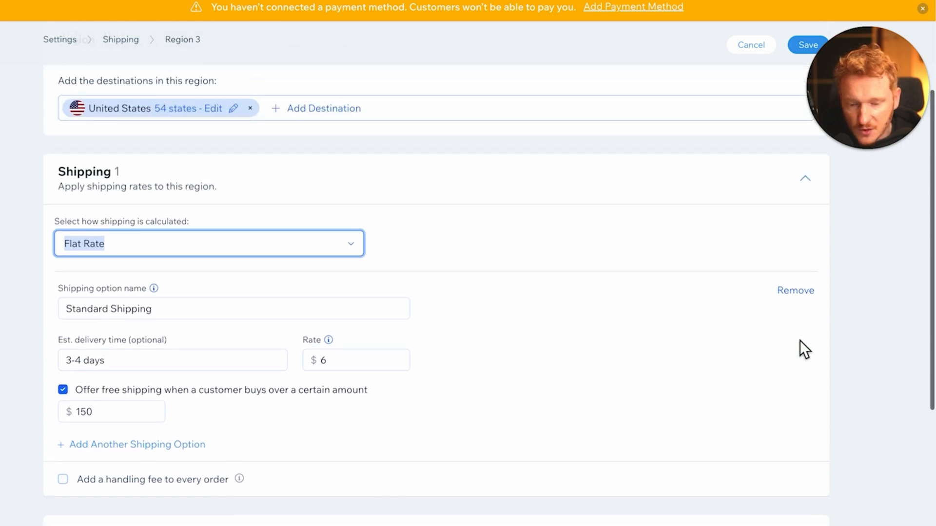
scroll("up", 3)
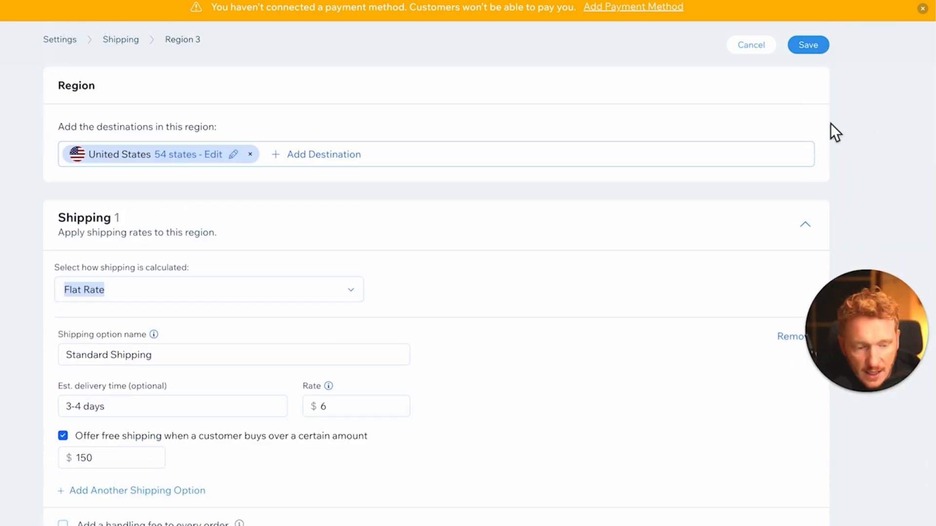
- Create Region 4 for Canada with an $8 flat shipping rate
left_click(808, 45)
type("can")
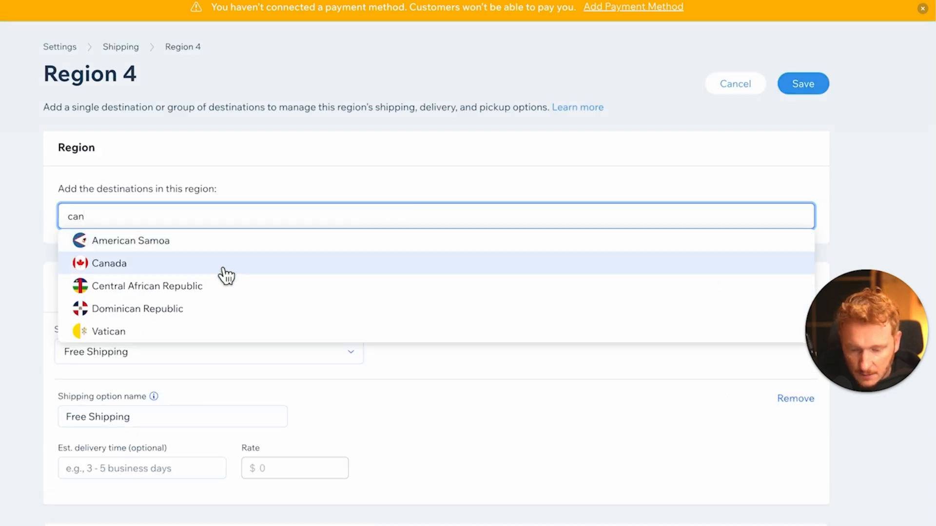
left_click(109, 263)
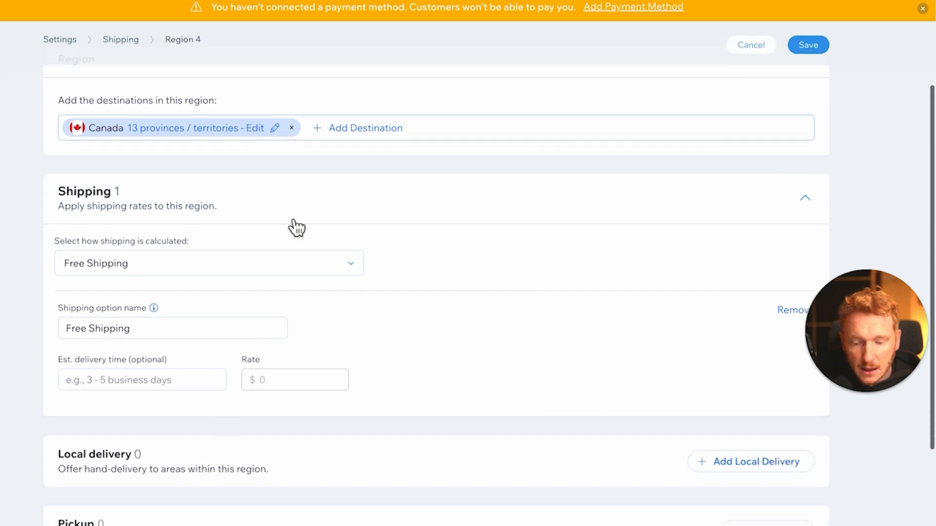
left_click(207, 263)
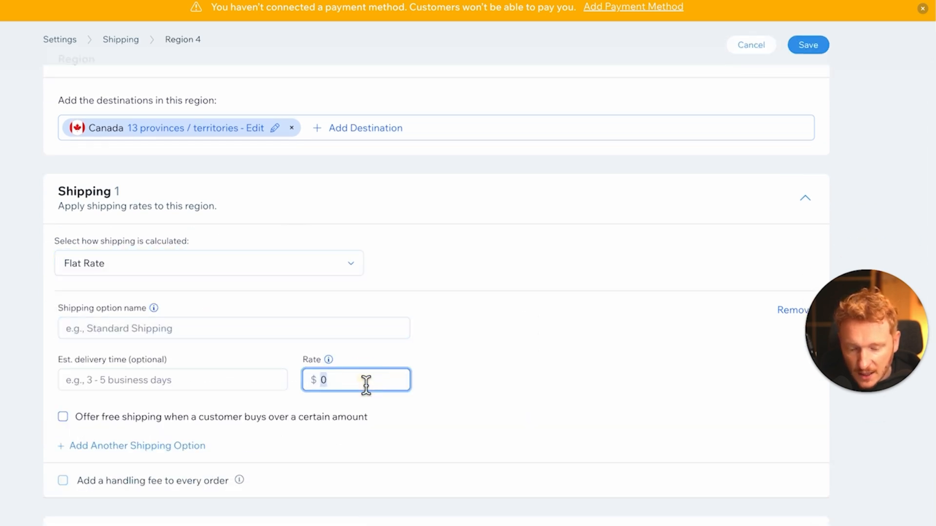
type("8")
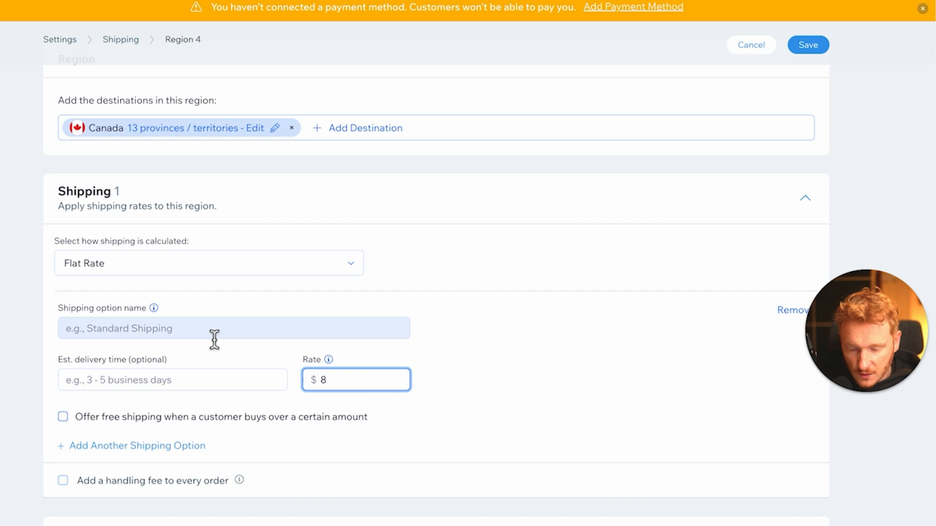
- Name the option Standard Shipping, 5-6 days, with free shipping over $200
type("Standar")
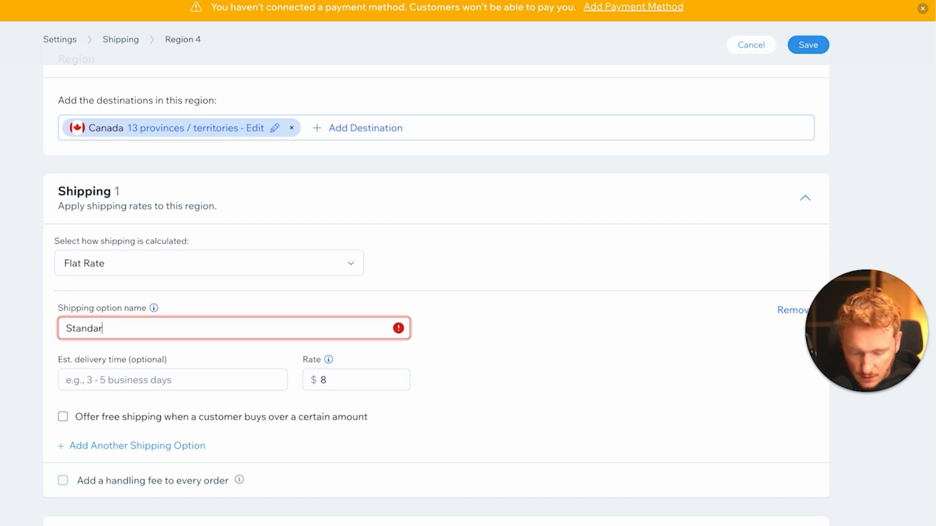
left_click(172, 379)
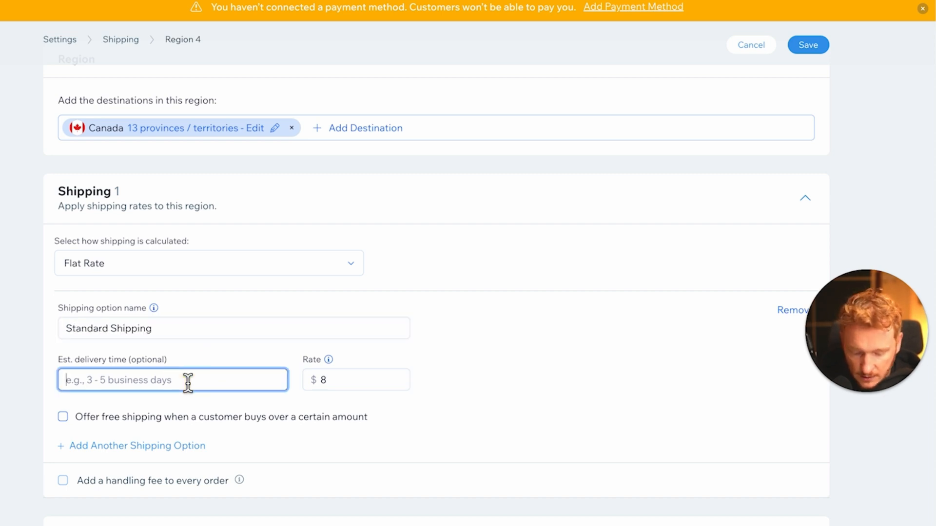
type("5-6 da")
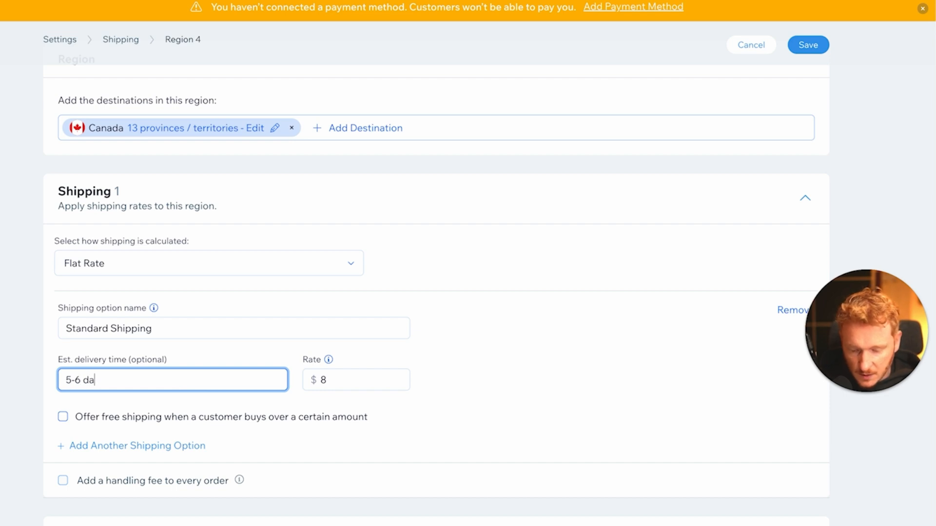
type("ys")
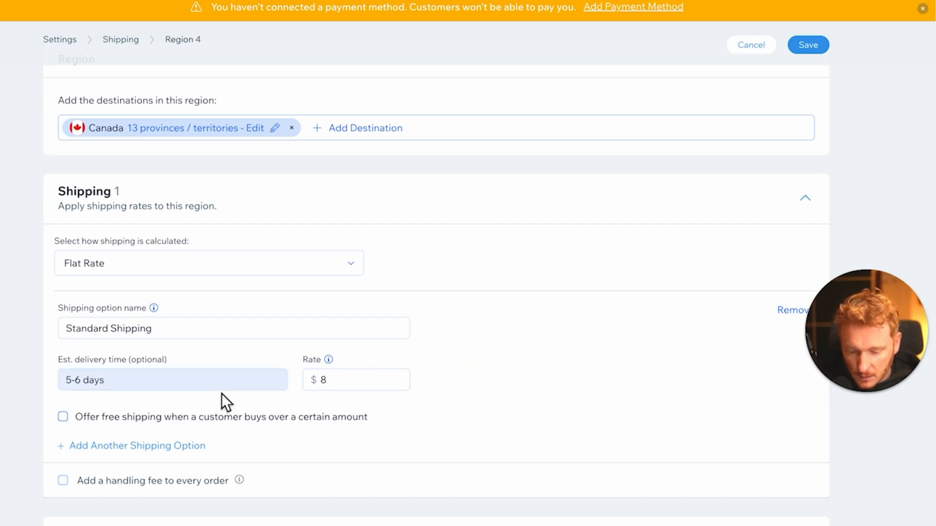
left_click(63, 416)
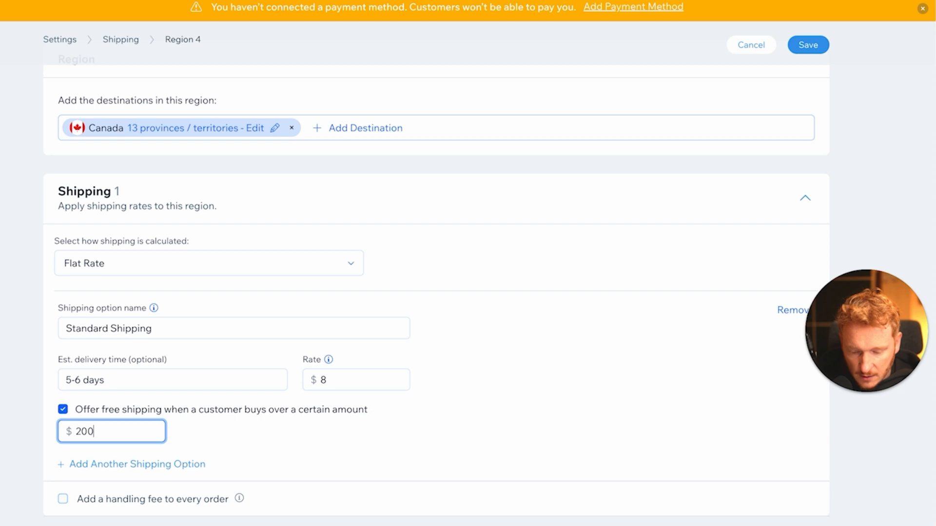
scroll("up", 3)
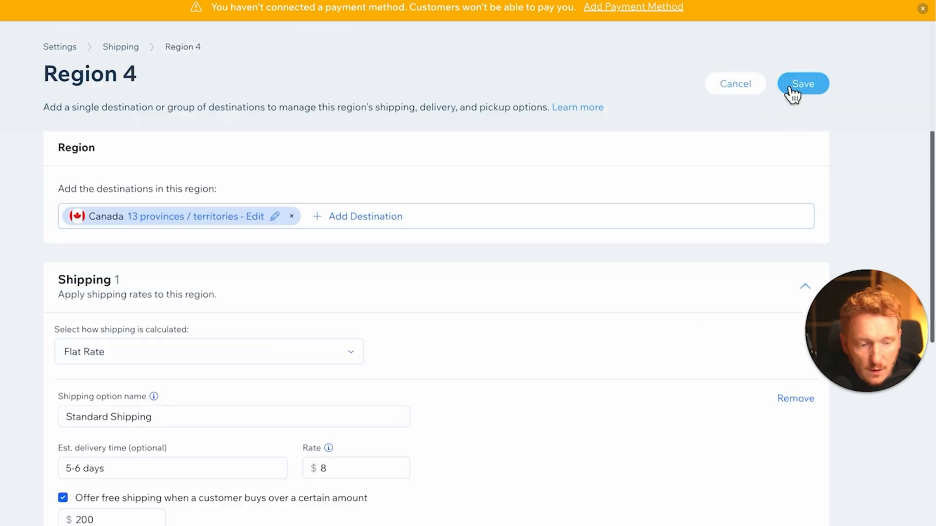
left_click(802, 83)
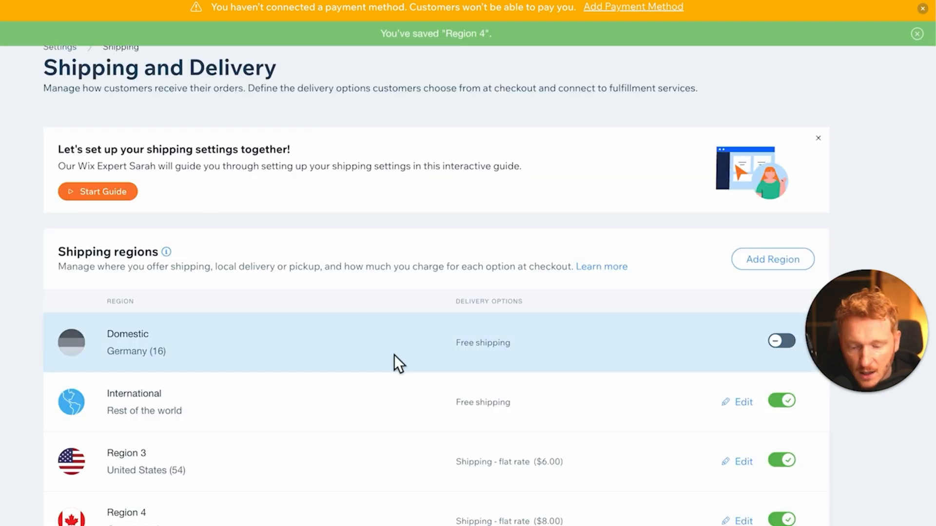
scroll("down", 3)
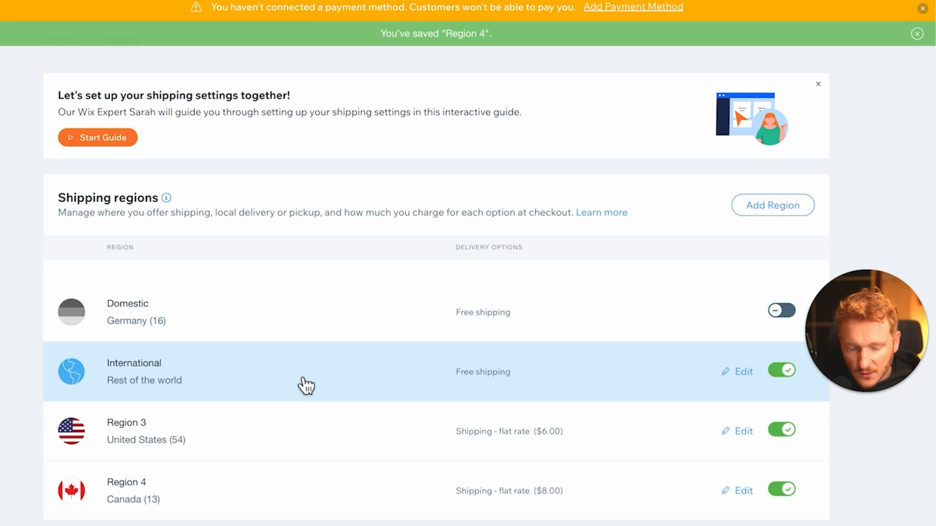
mouse_move(207, 396)
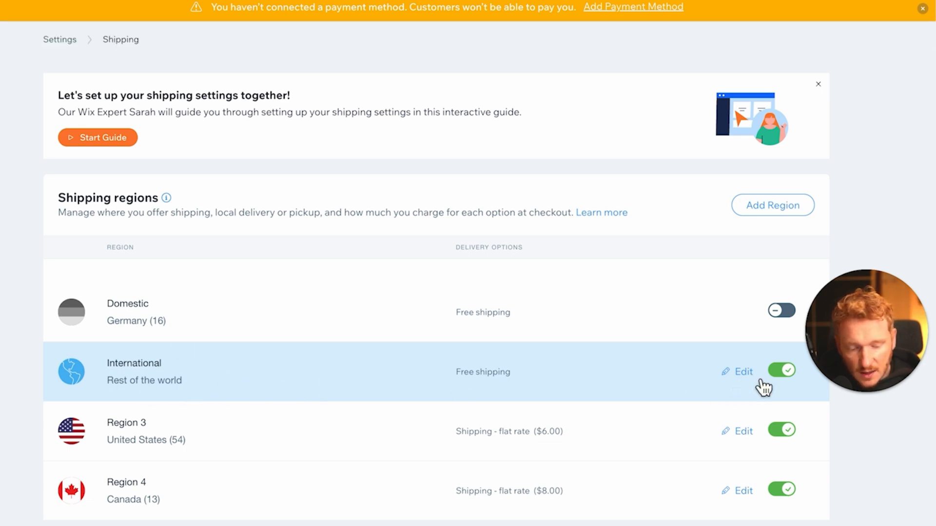
scroll("down", 3)
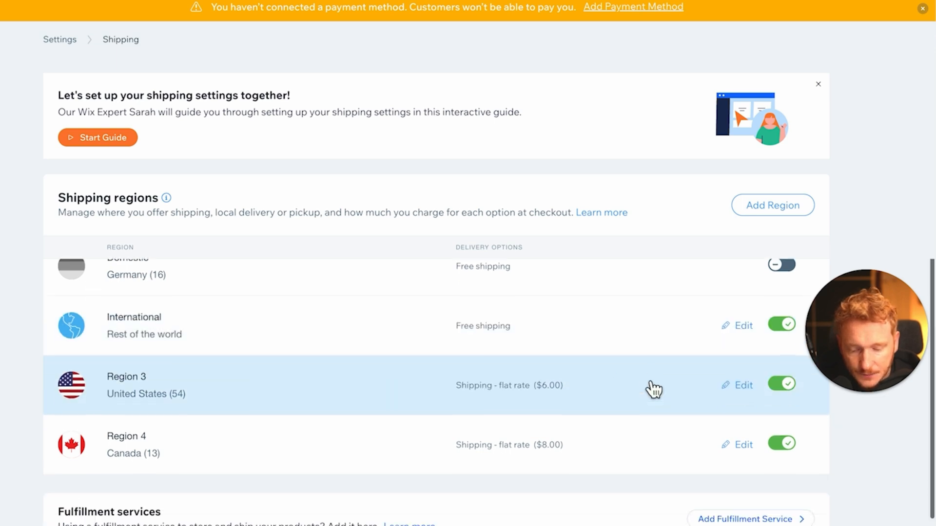
scroll("down", 3)
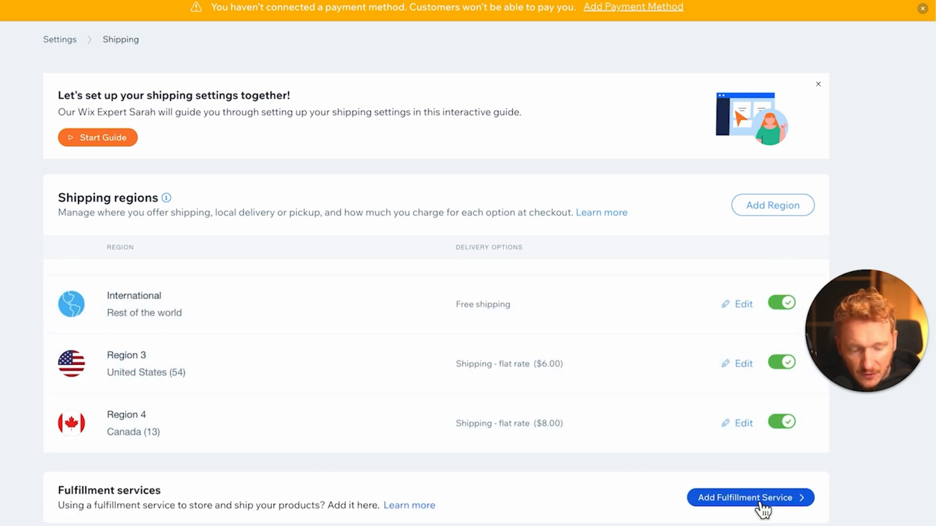
mouse_move(774, 516)
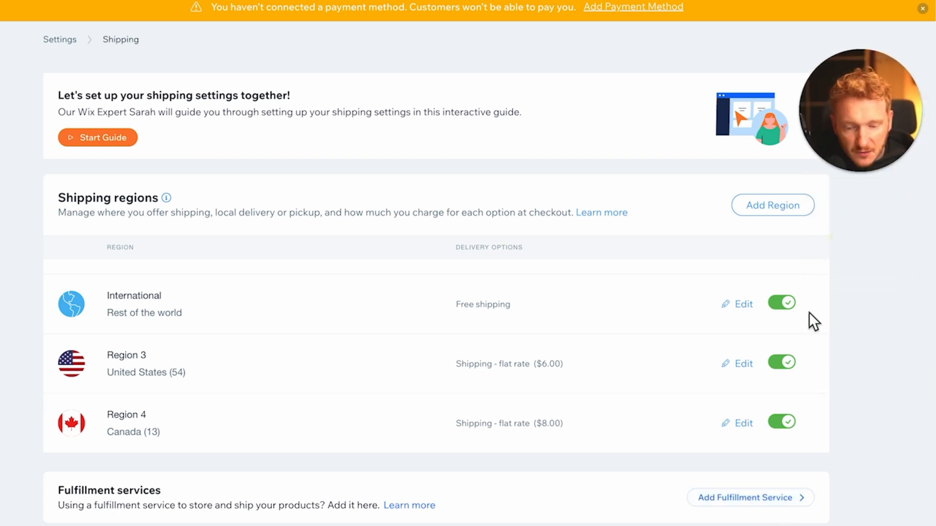
mouse_move(754, 507)
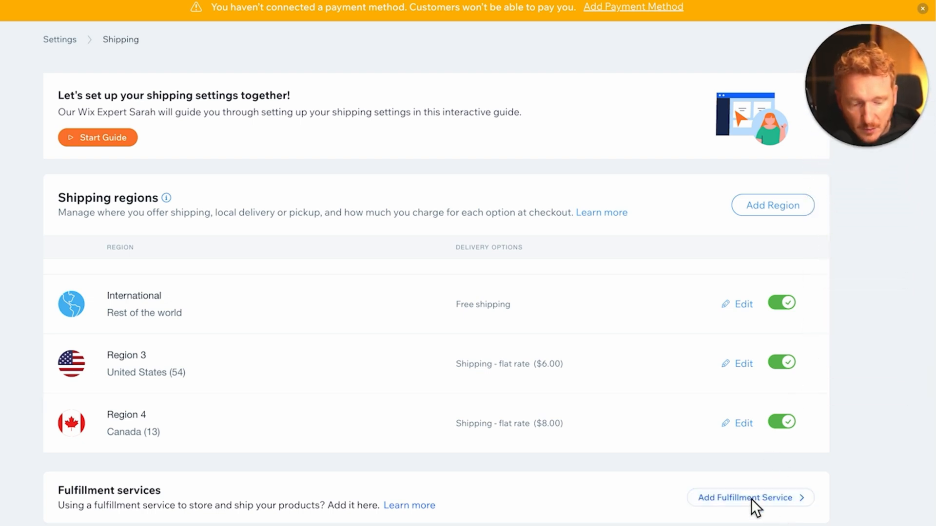
scroll("up", 3)
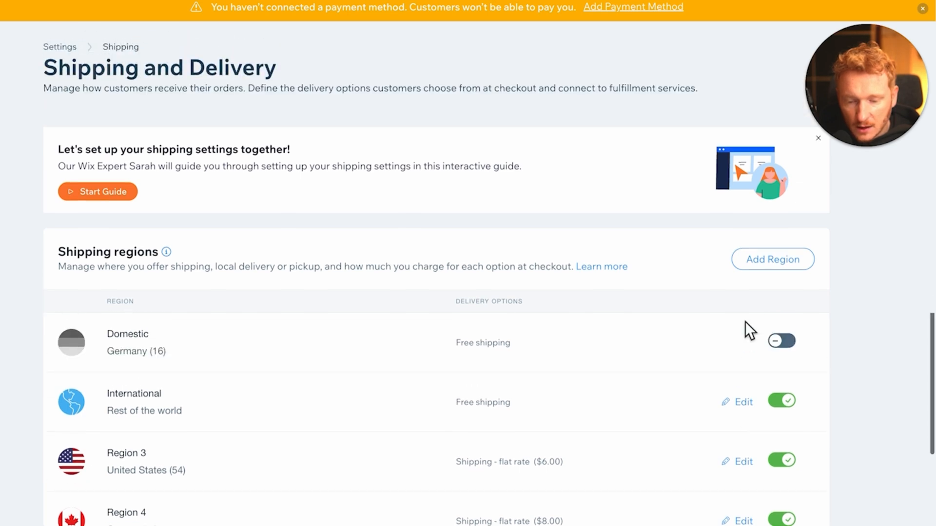
mouse_move(308, 186)
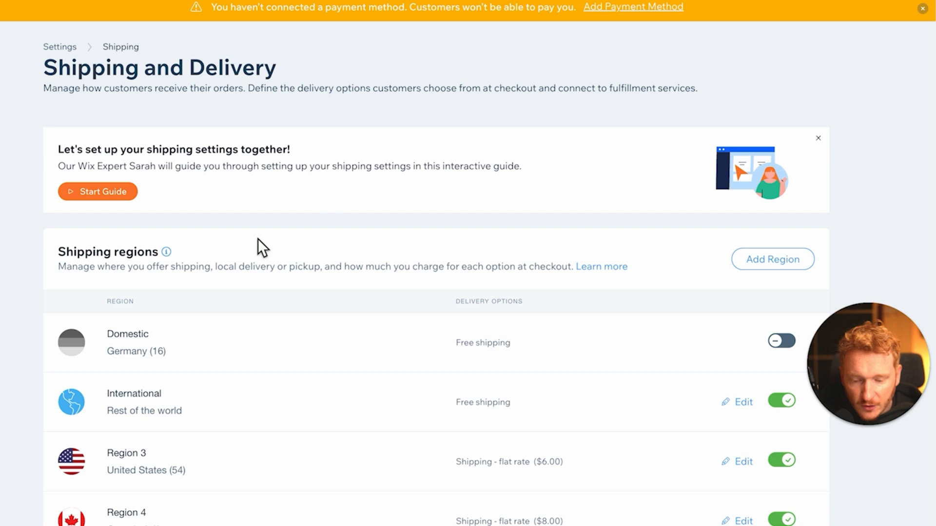
mouse_move(135, 192)
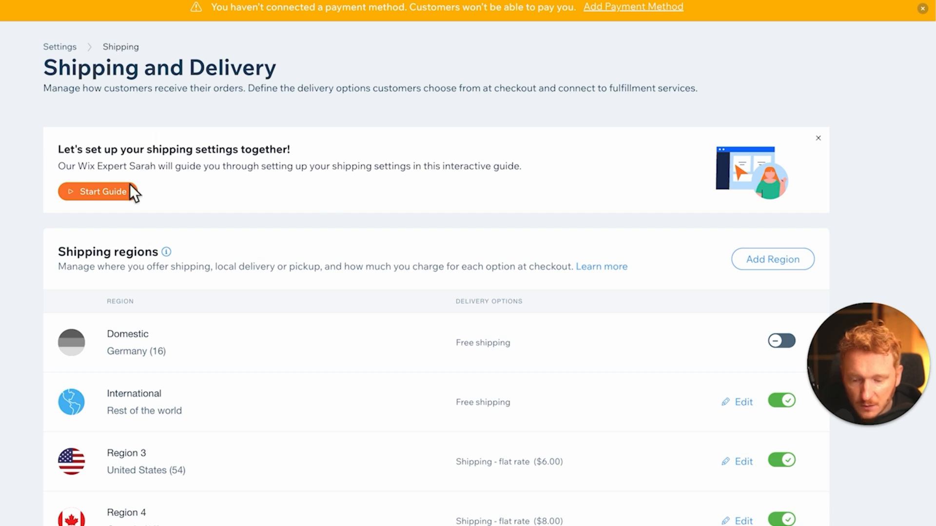
mouse_move(313, 211)
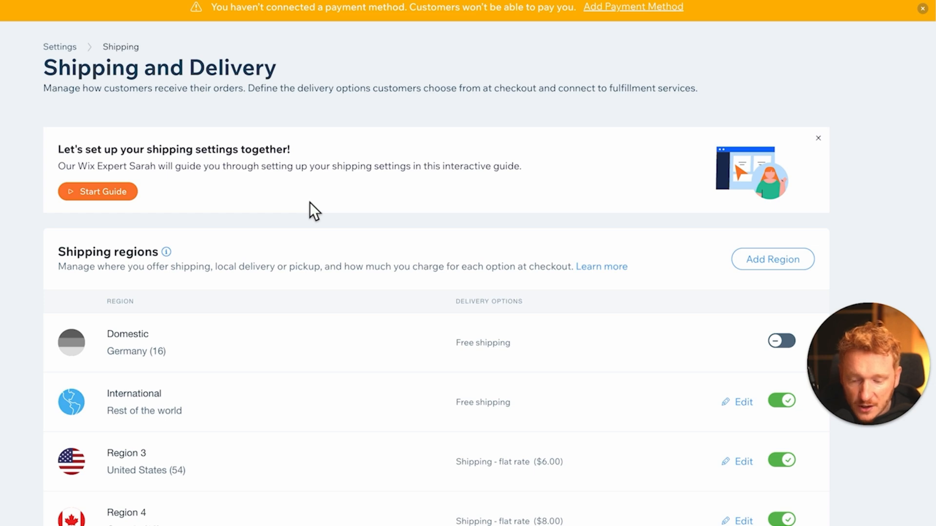
scroll("down", 3)
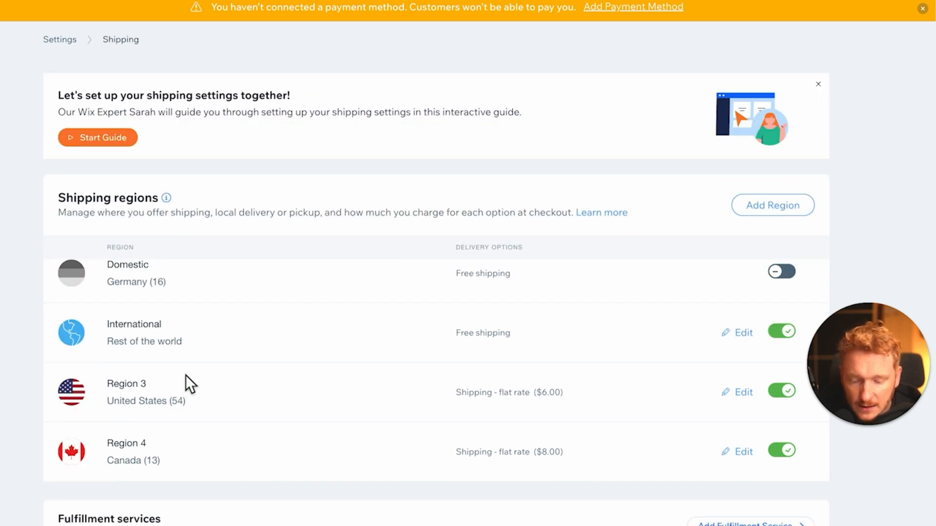
mouse_move(489, 429)
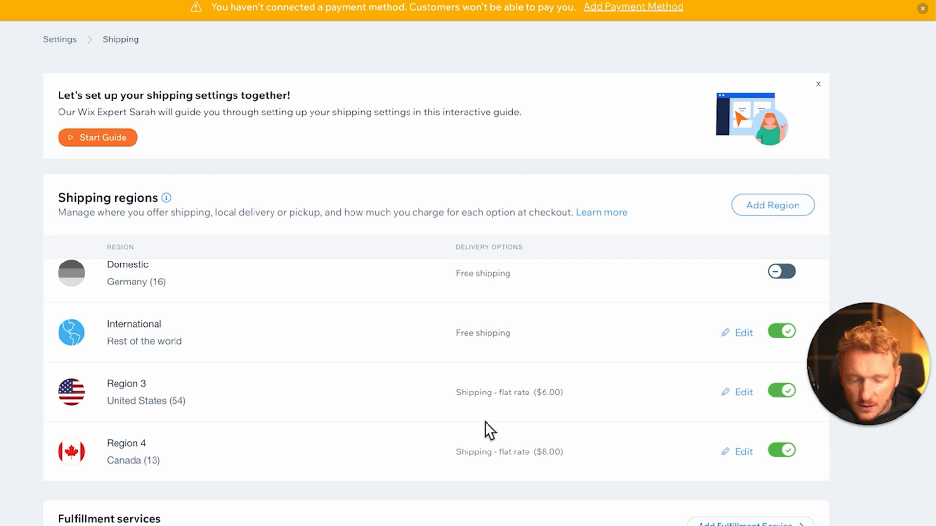
mouse_move(555, 417)
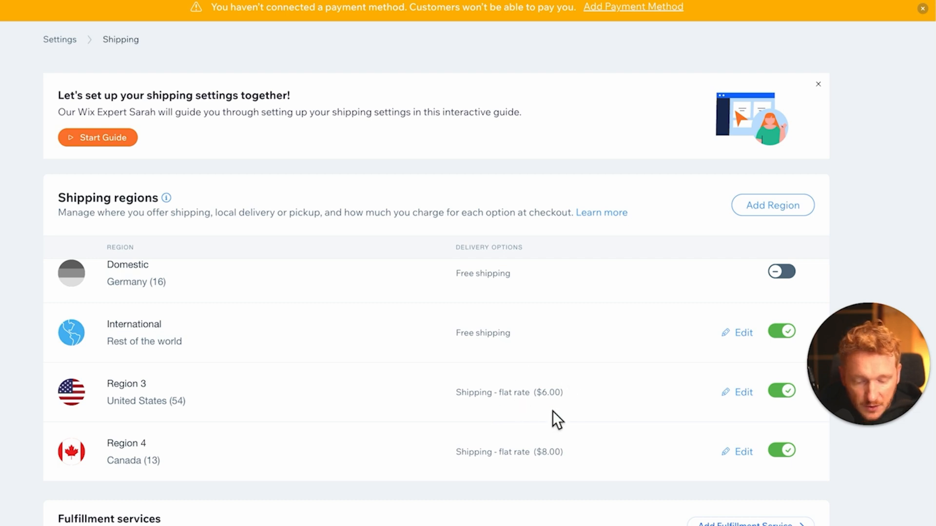
mouse_move(516, 471)
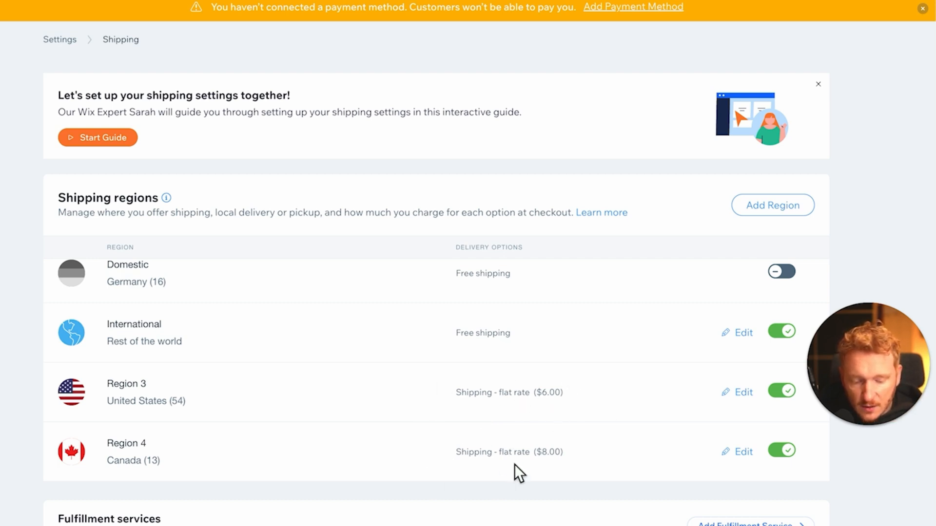
mouse_move(531, 481)
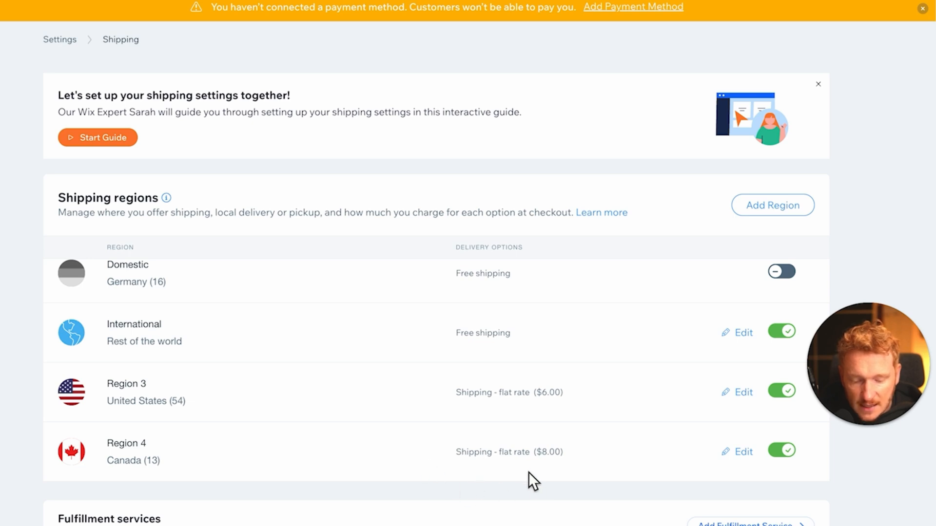
mouse_move(581, 469)
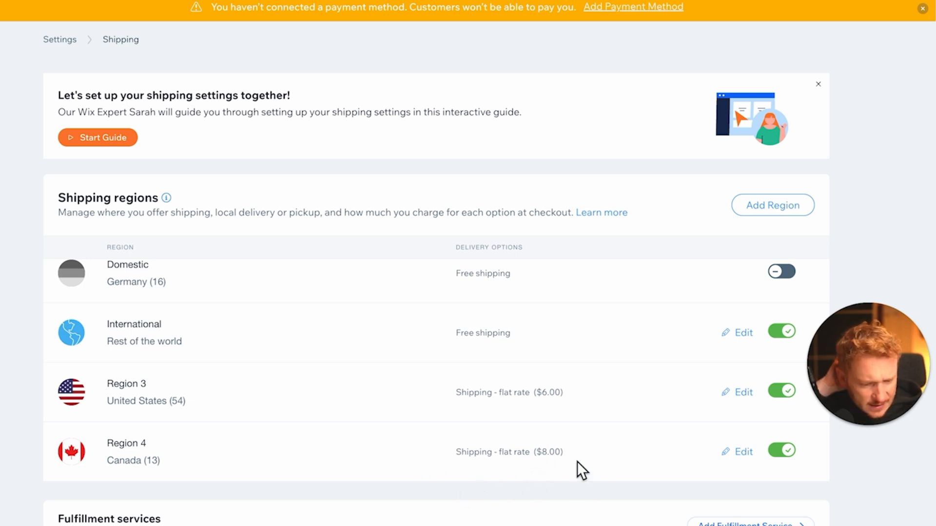
mouse_move(560, 460)
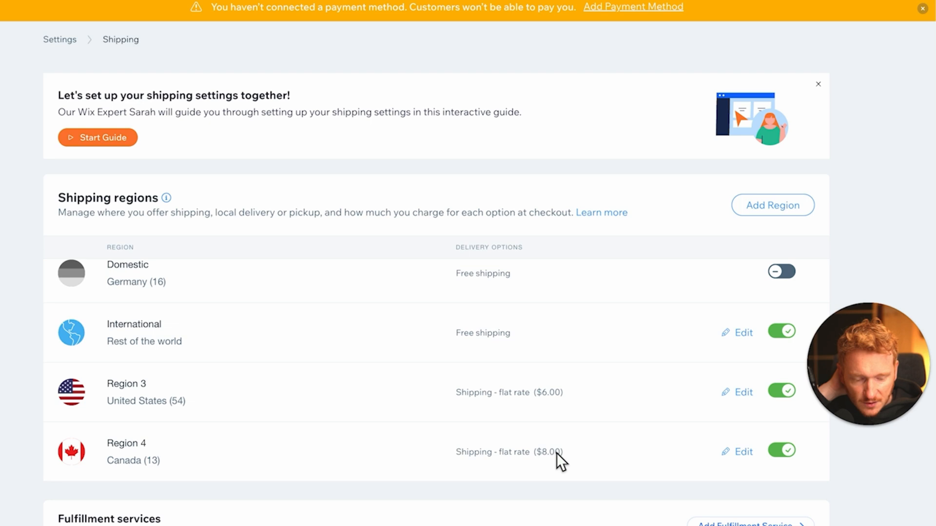
mouse_move(200, 432)
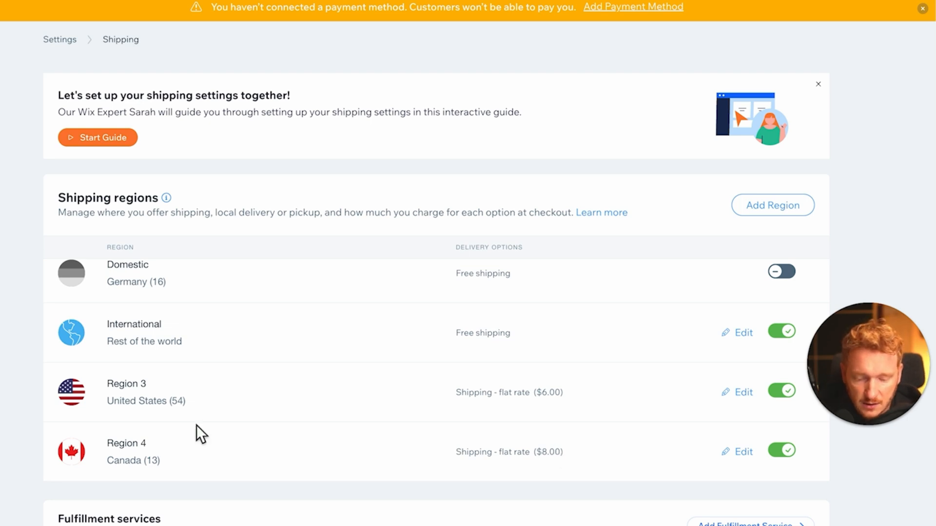
mouse_move(464, 471)
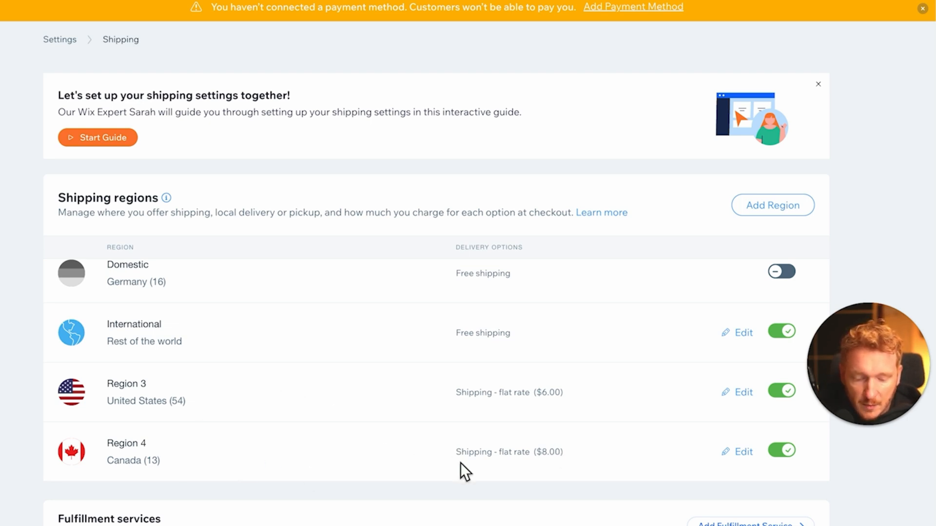
mouse_move(404, 463)
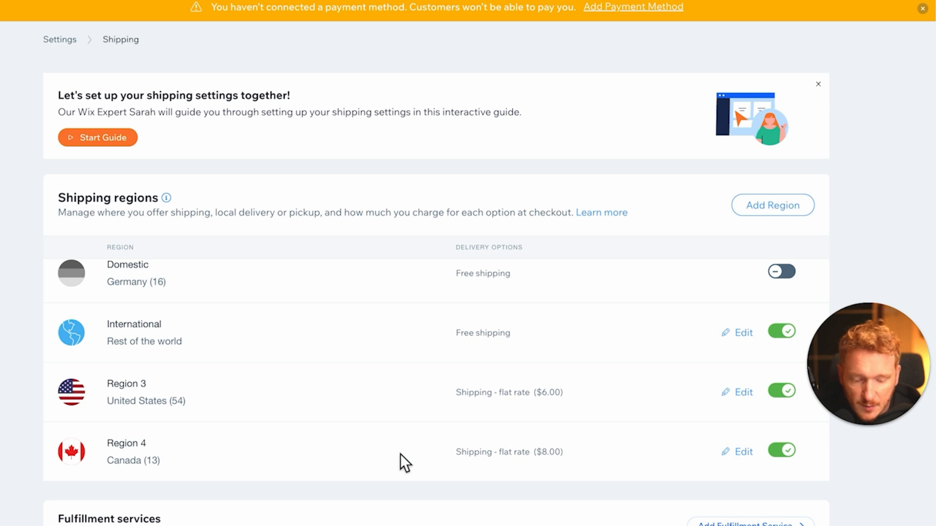
mouse_move(559, 470)
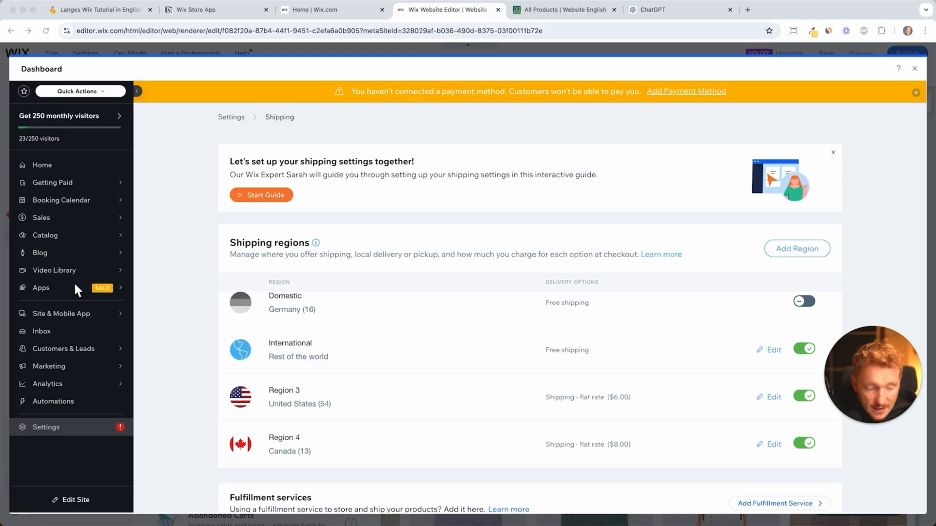
mouse_move(63, 433)
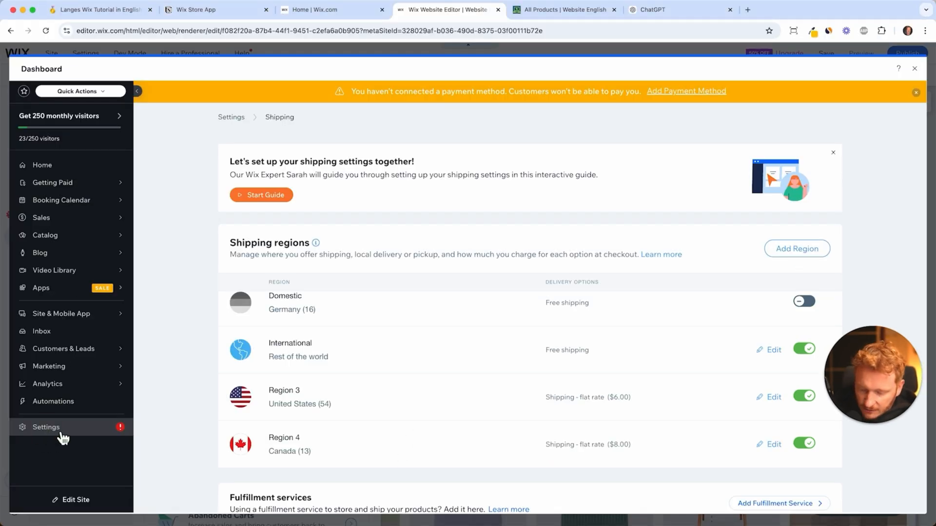